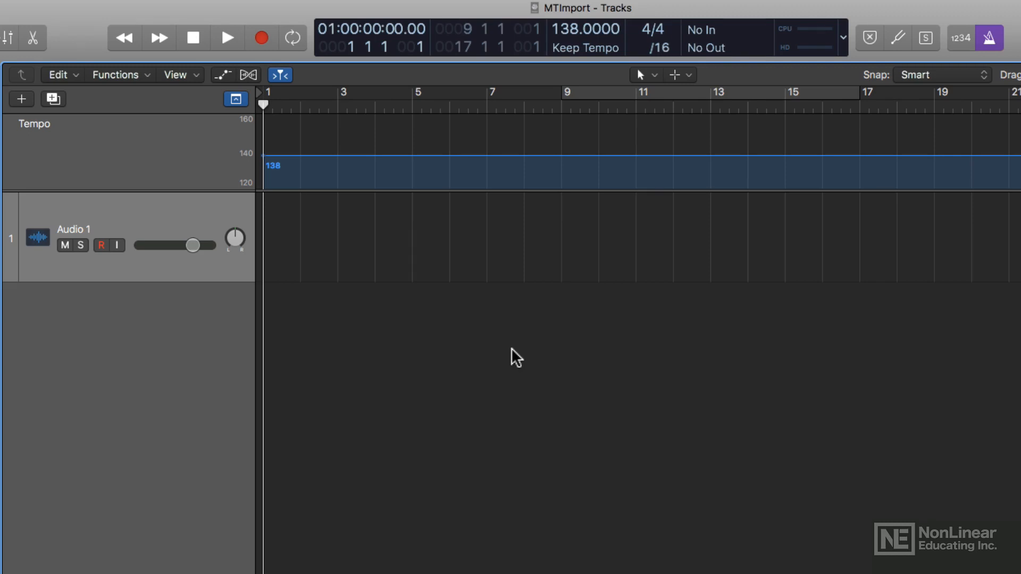
# Keep the project tempo fixed at 138 BPM, import the six loops onto new tracks and audition them.
pyautogui.click(585, 48)
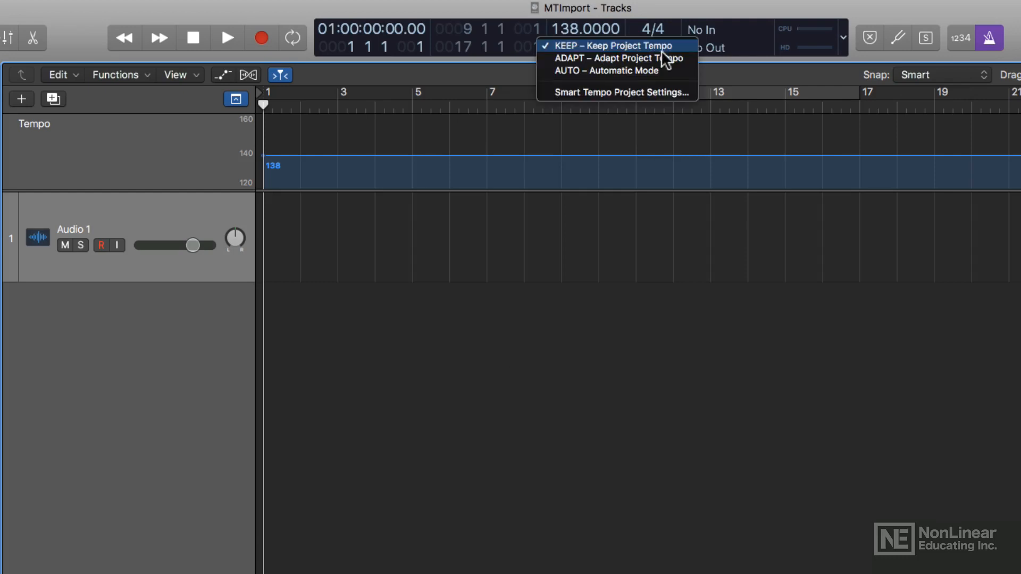
pyautogui.click(613, 45)
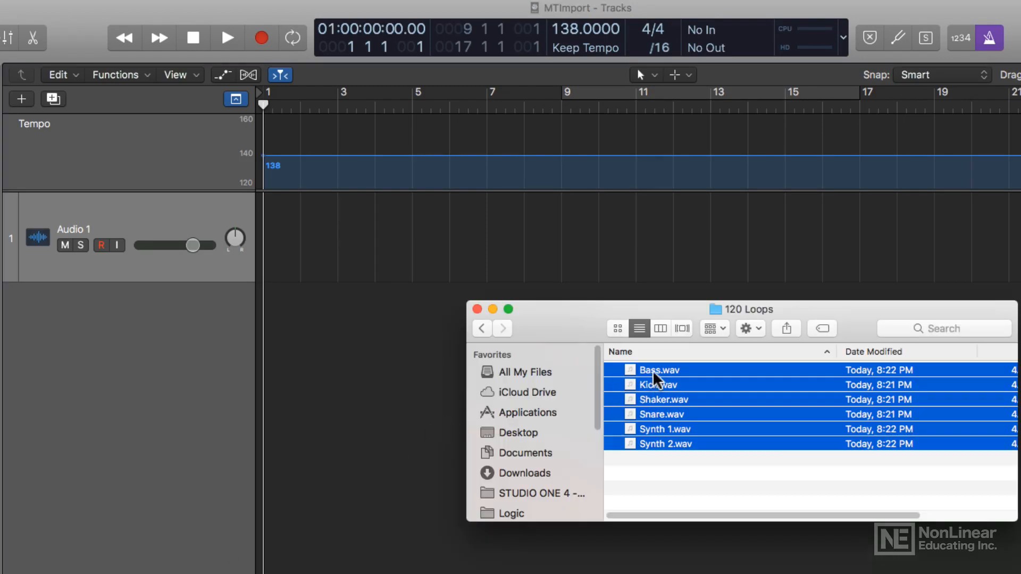
pyautogui.moveTo(572, 52)
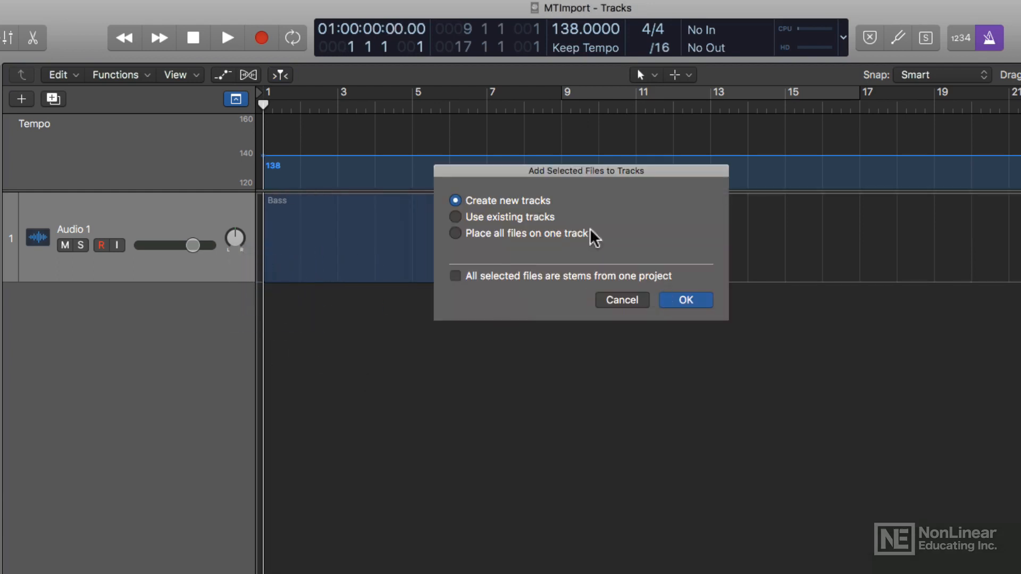
pyautogui.click(685, 299)
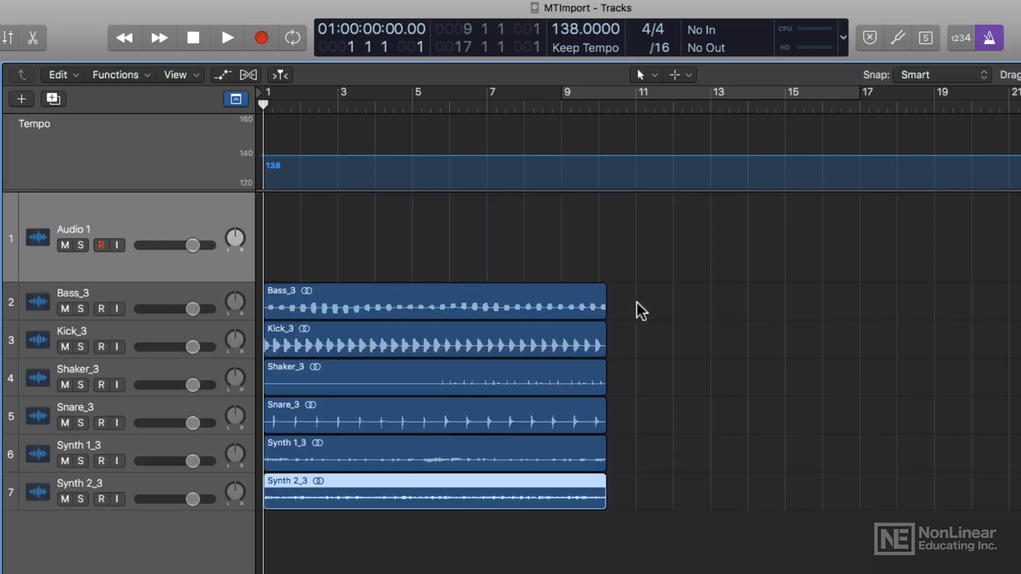
pyautogui.moveTo(999, 36)
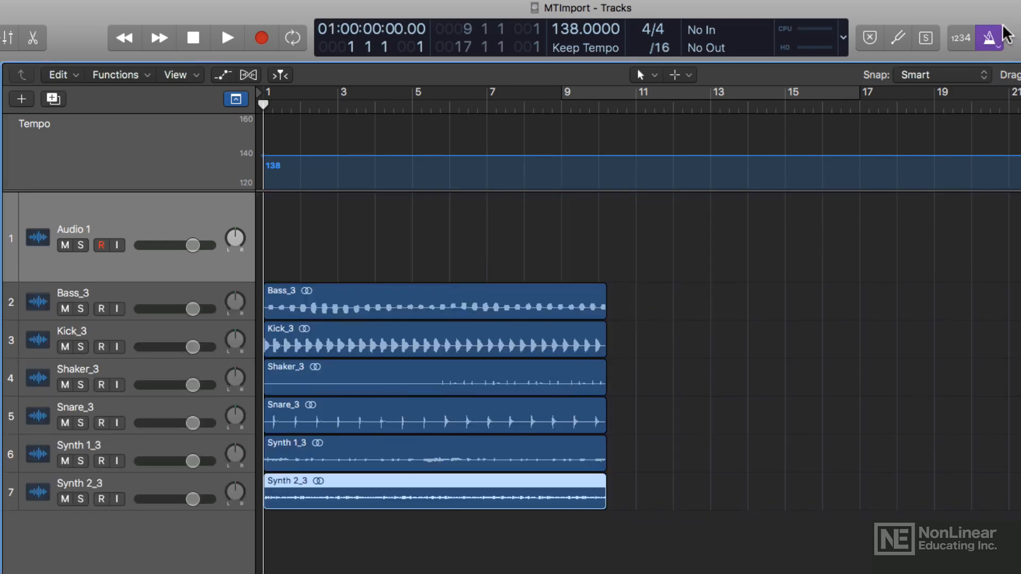
pyautogui.click(225, 37)
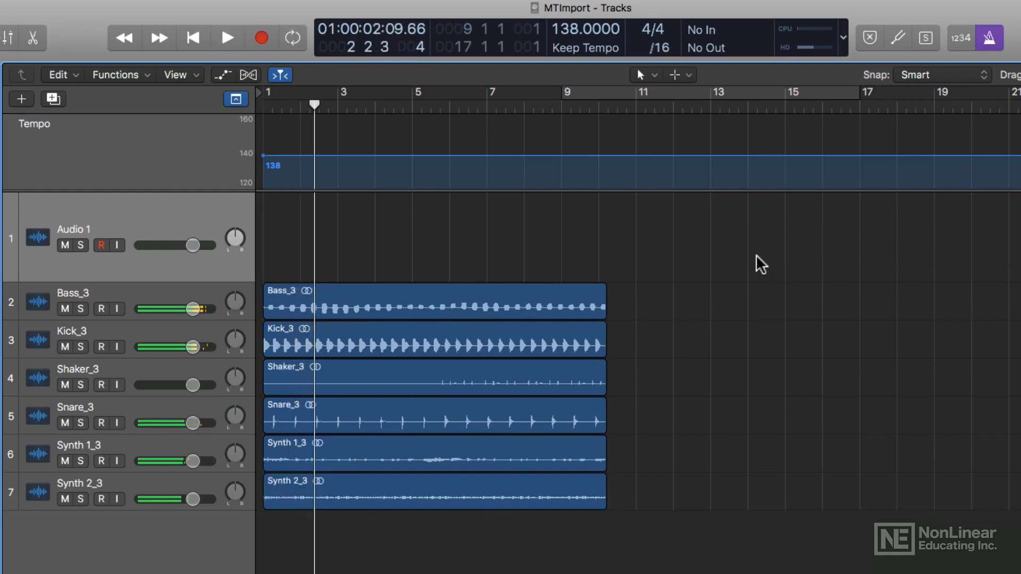
pyautogui.click(485, 506)
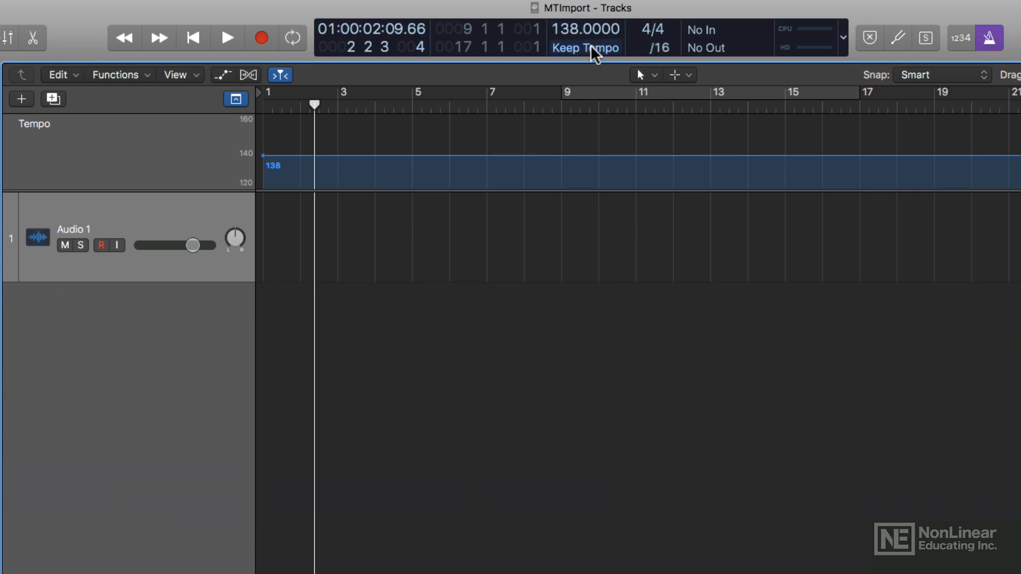
# Switch Smart Tempo to ADAPT, re-import the six loops on new tracks and play them at 120 BPM.
pyautogui.click(587, 48)
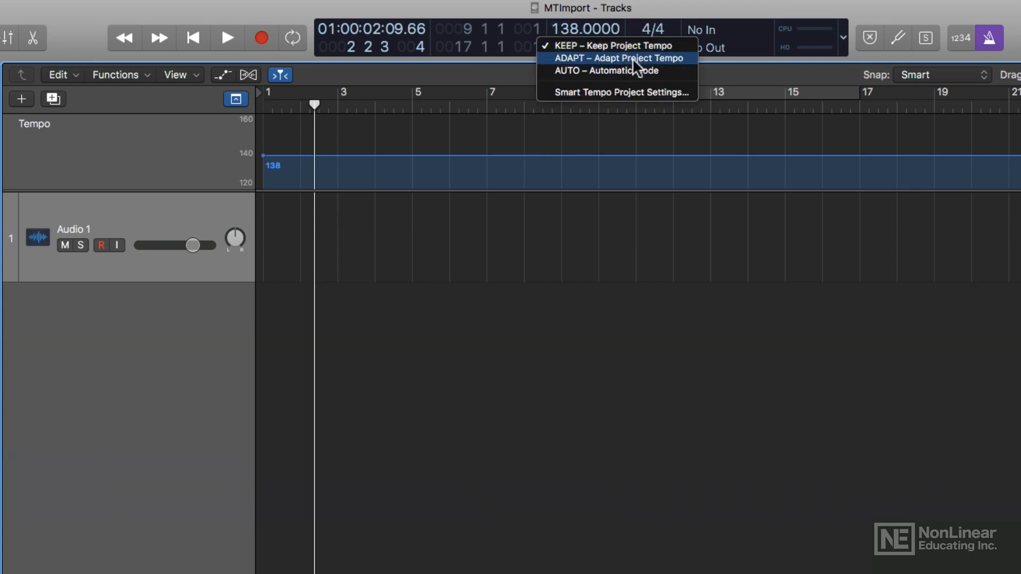
pyautogui.click(619, 57)
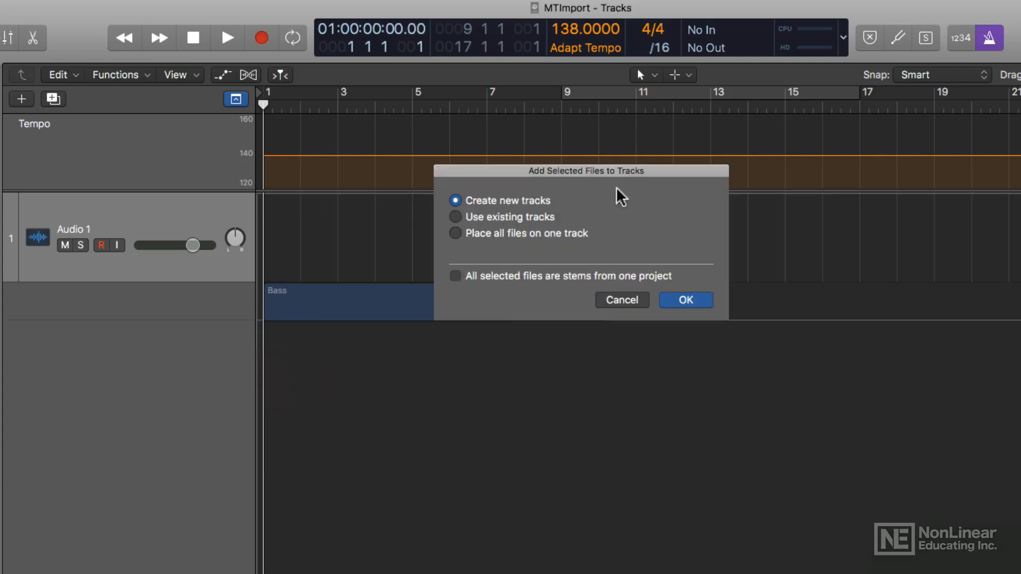
pyautogui.click(685, 299)
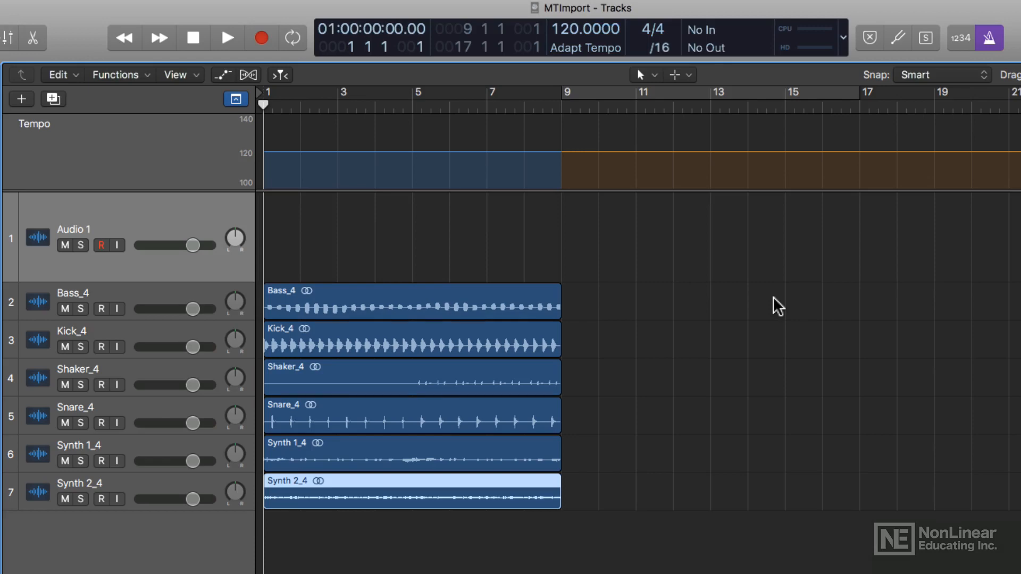
pyautogui.click(223, 38)
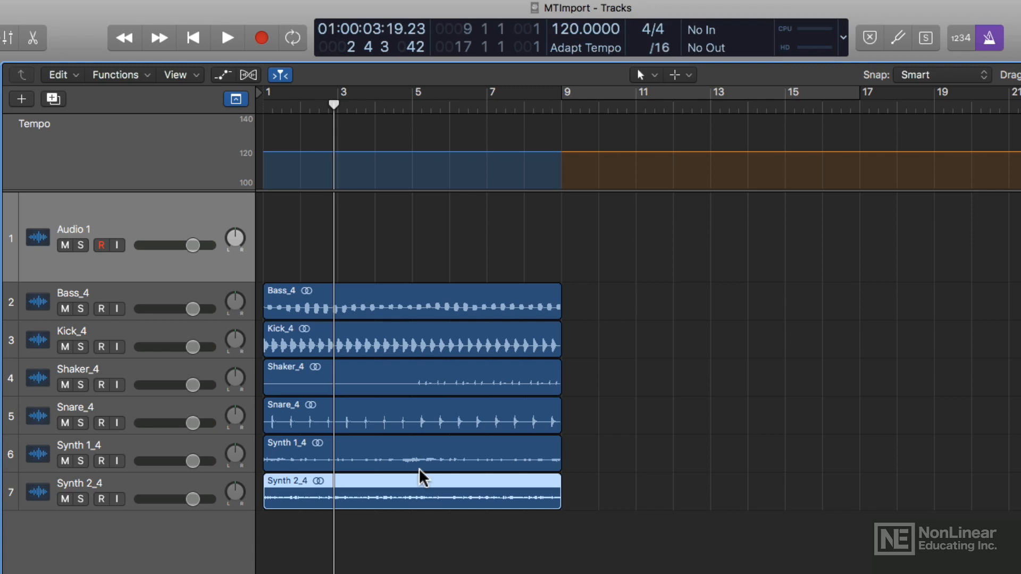
pyautogui.moveTo(319, 441)
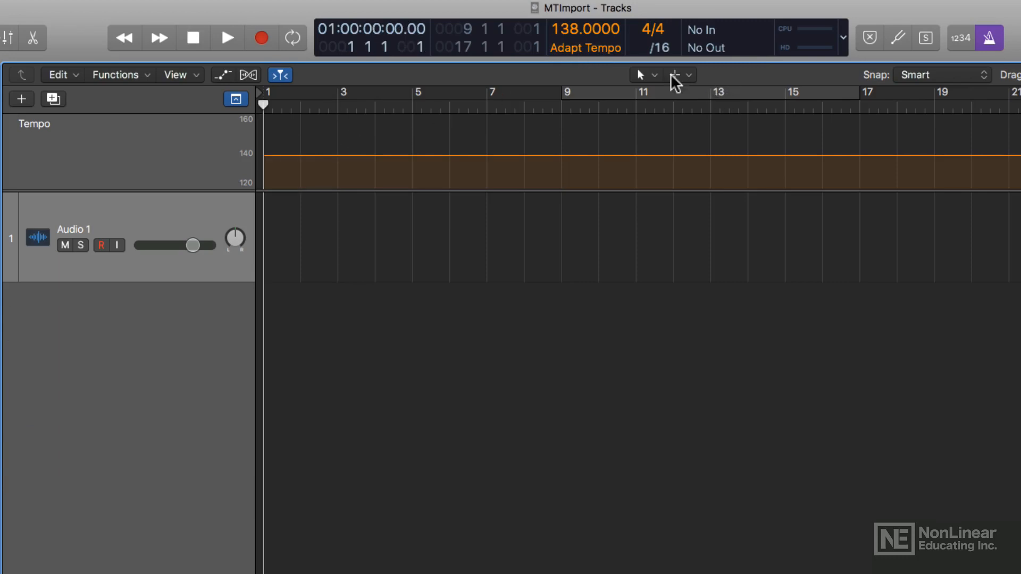
# In Smart Tempo project settings, set imported audio files to Flex & Follow On.
pyautogui.click(585, 48)
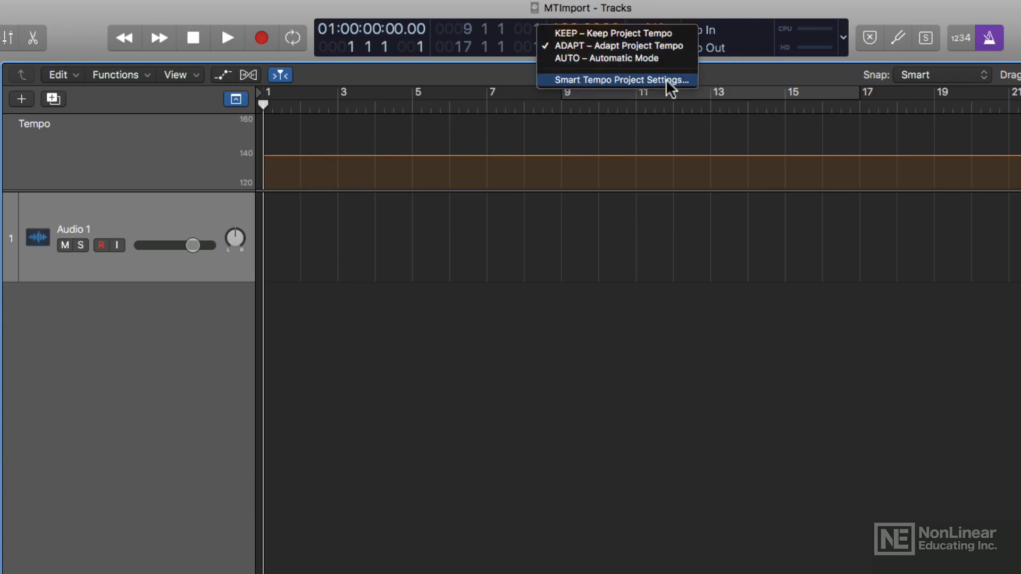
pyautogui.click(621, 80)
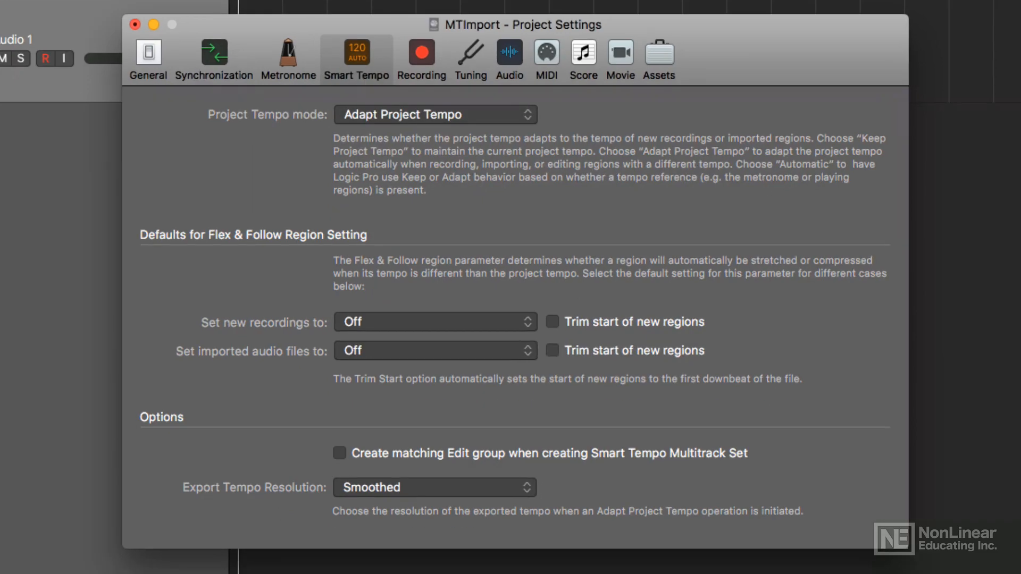
pyautogui.moveTo(275, 377)
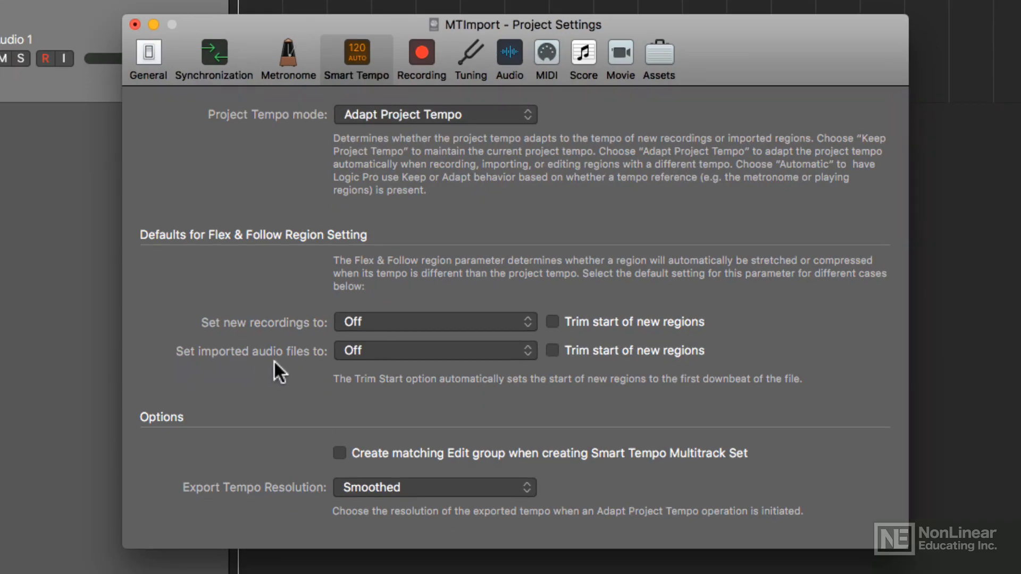
pyautogui.click(435, 351)
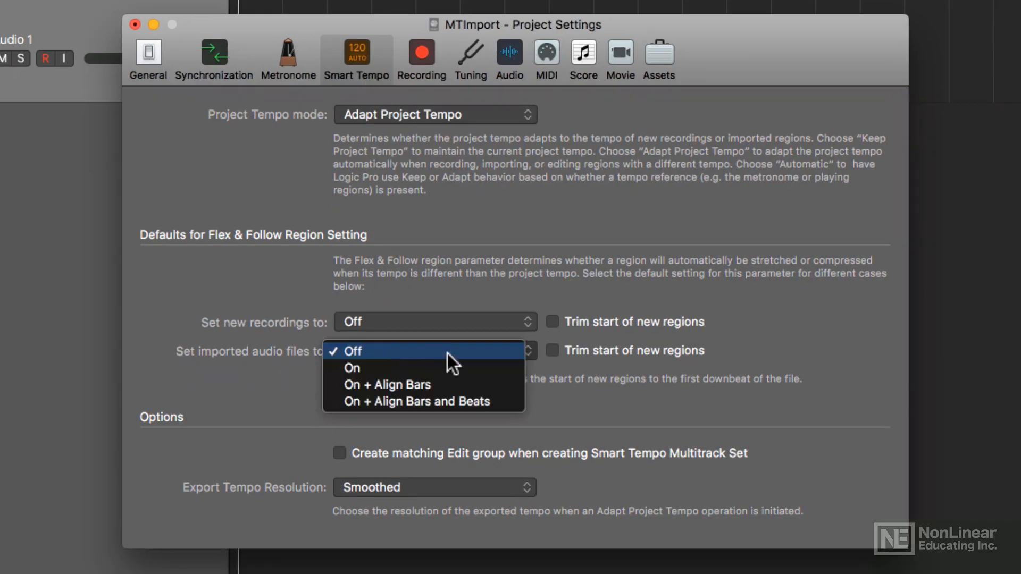
pyautogui.click(352, 367)
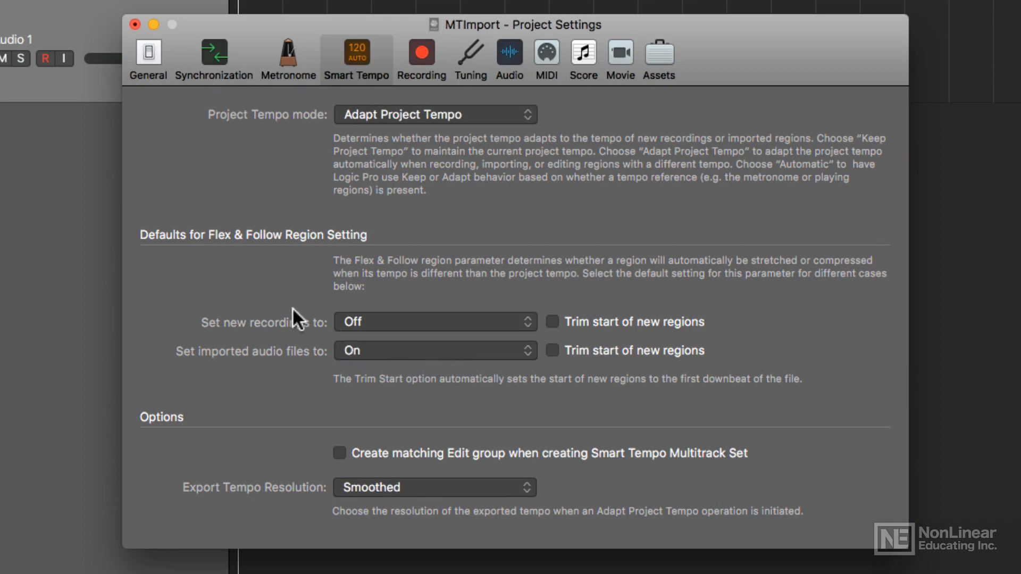
pyautogui.moveTo(228, 212)
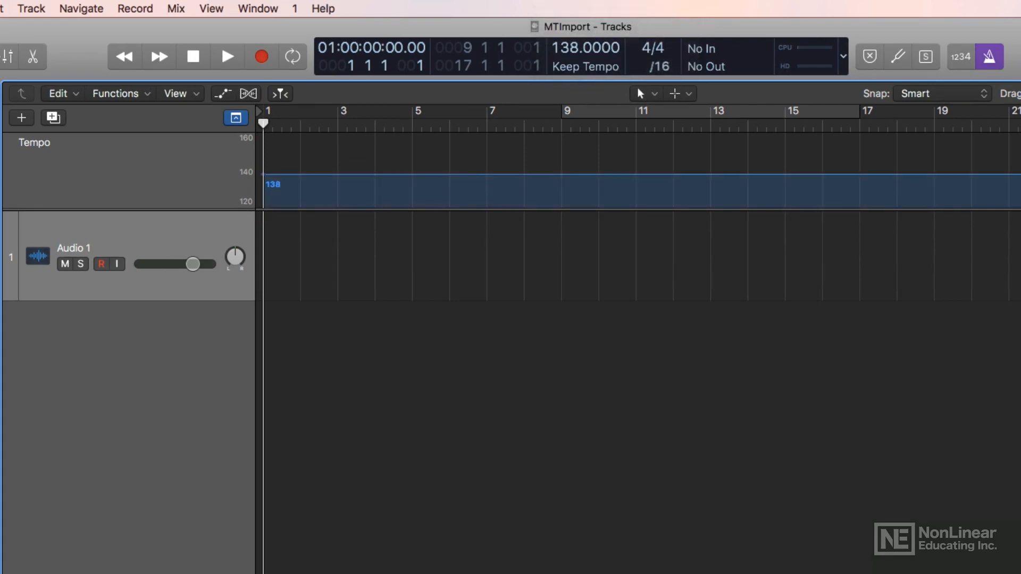
# Drag the six loop files onto new tracks and play them conformed to 138 BPM.
pyautogui.moveTo(657, 389); pyautogui.dragTo(267, 341)
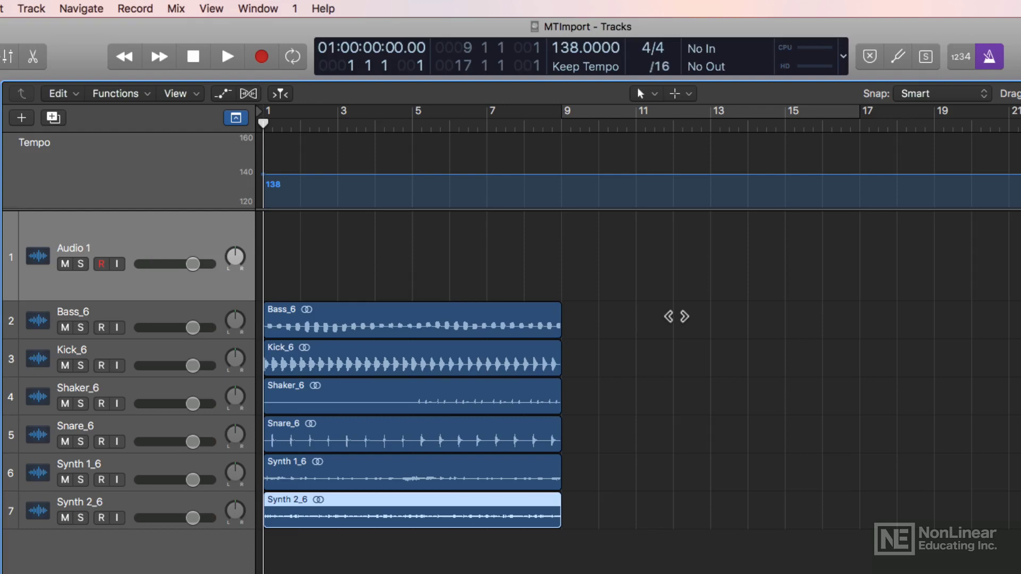
pyautogui.click(227, 56)
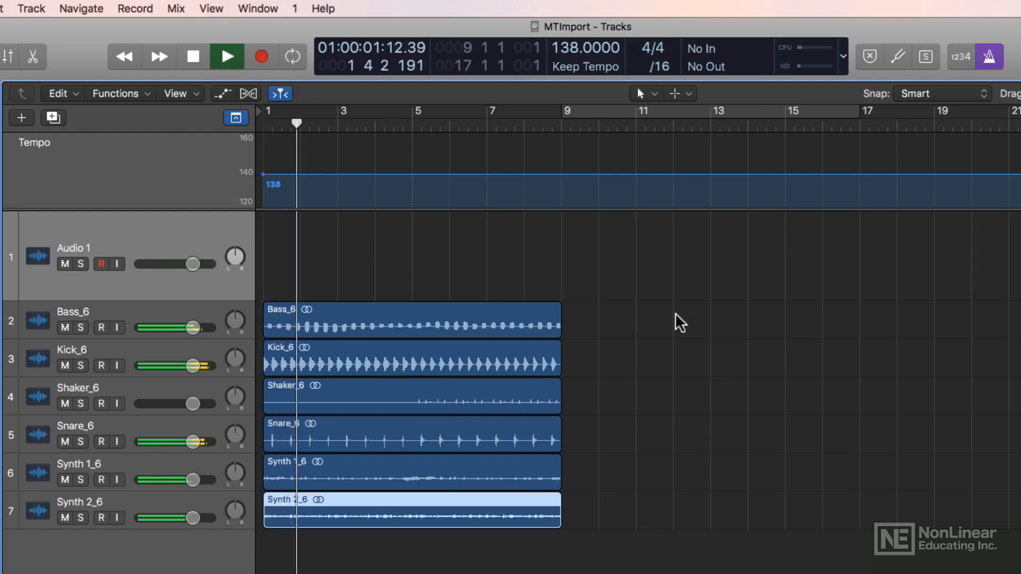